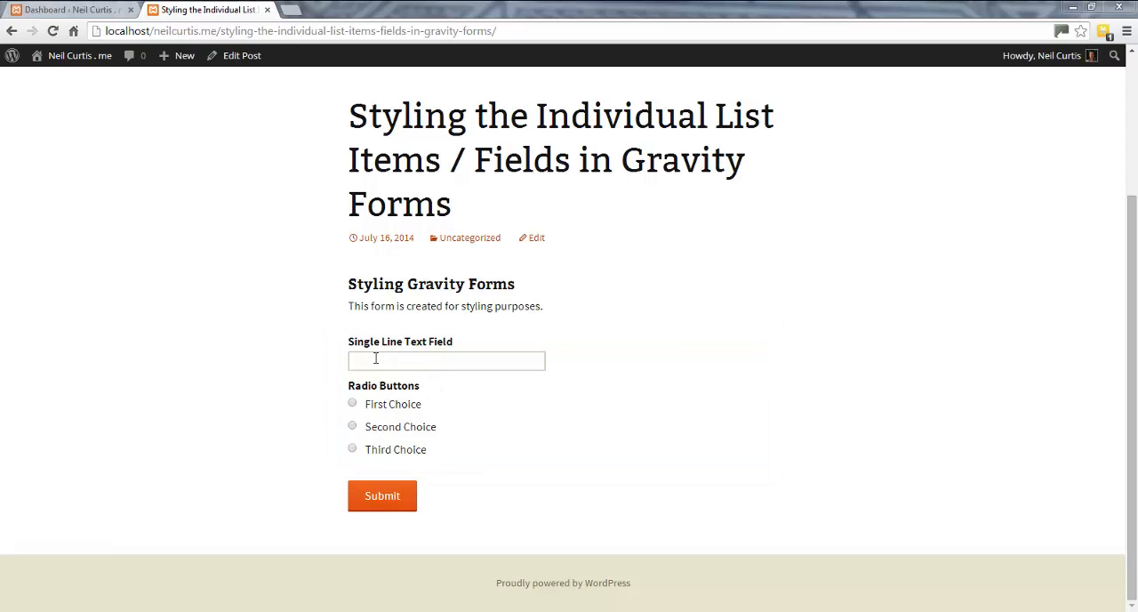
mouse_move(367, 348)
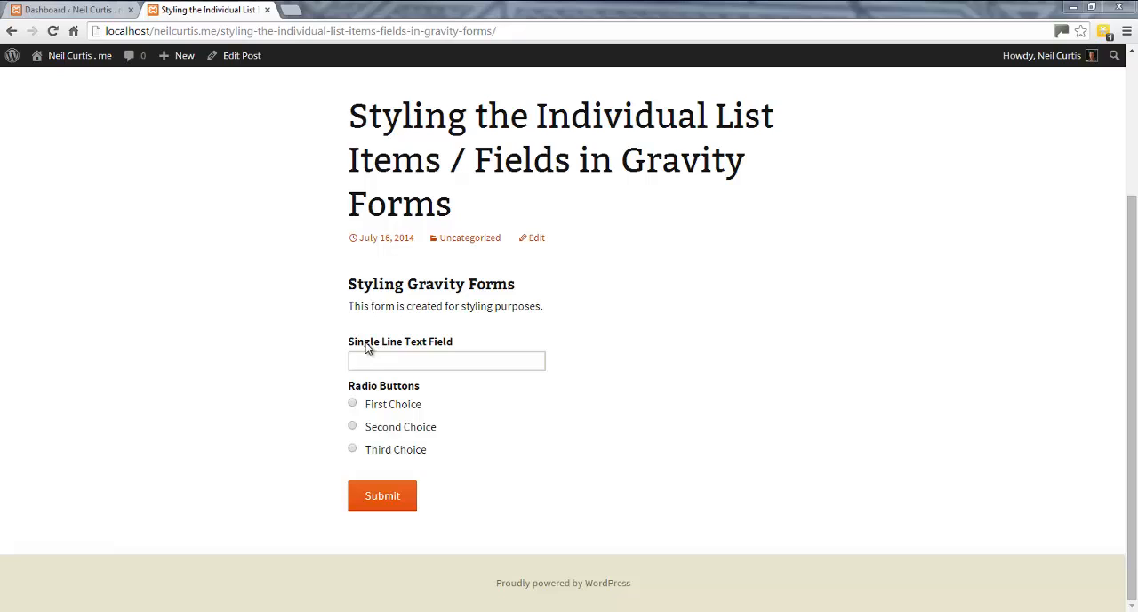
mouse_move(483, 419)
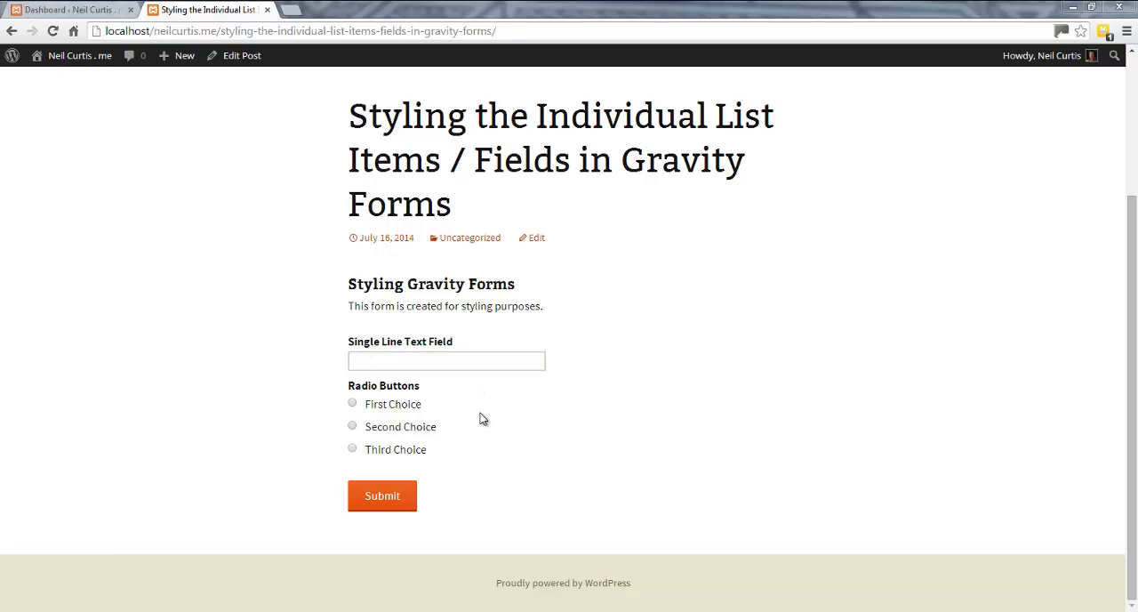
mouse_move(445, 414)
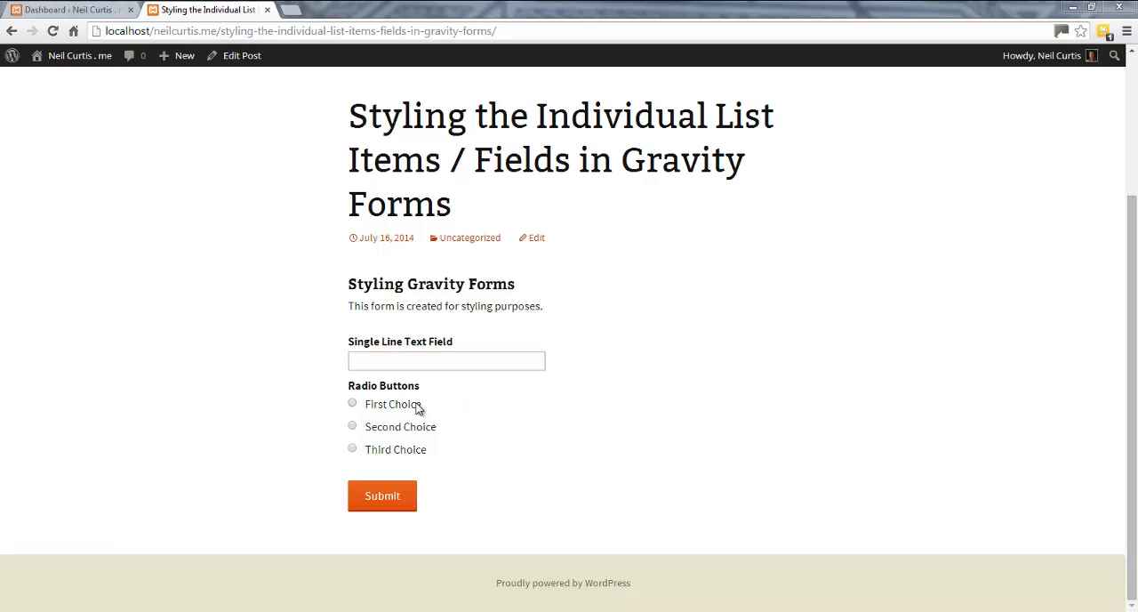
mouse_move(451, 343)
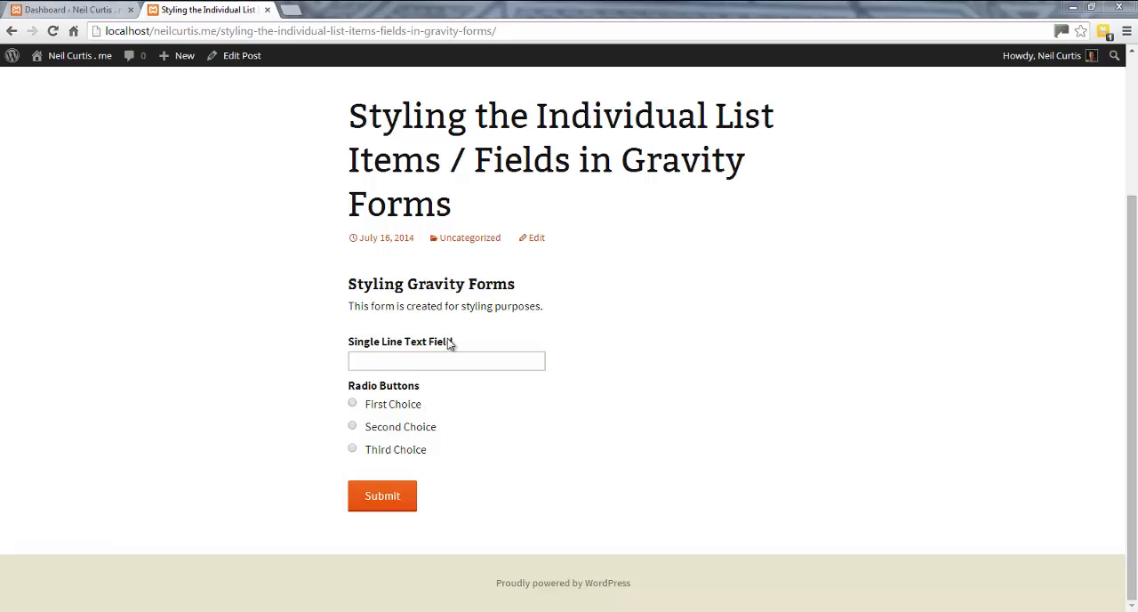
mouse_move(415, 462)
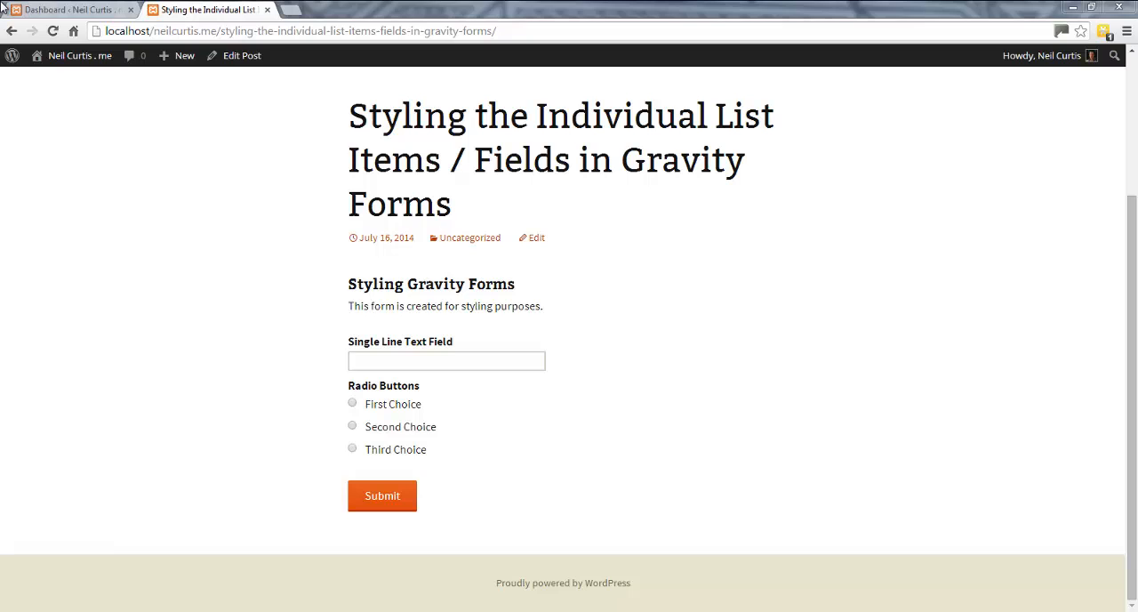
Step: From the dashboard, open the Twenty Thirteen style.css in Appearance > Editor
click(67, 10)
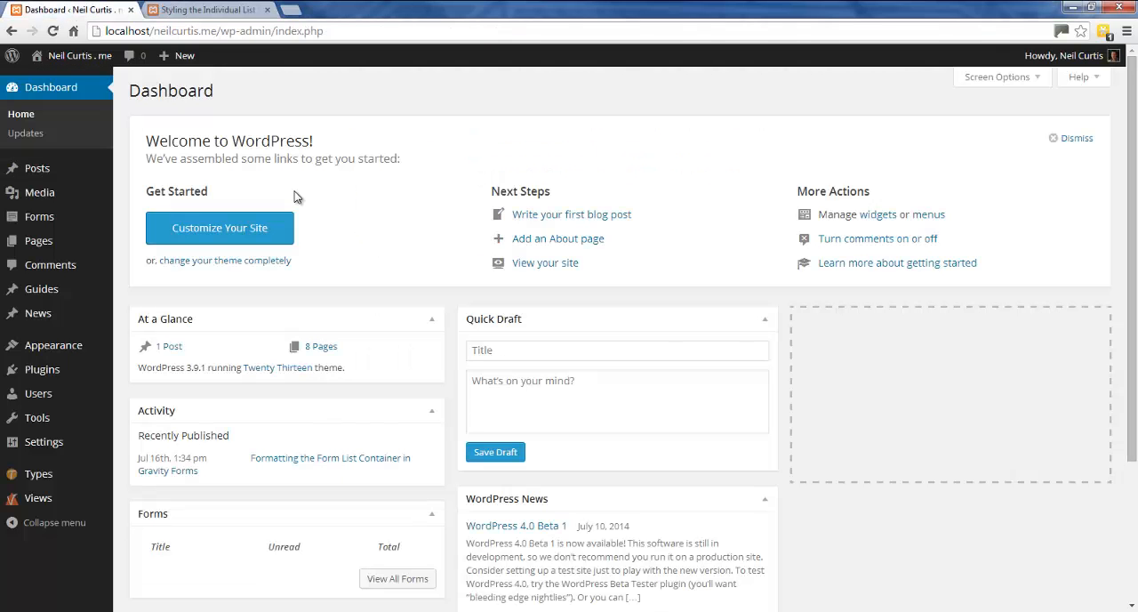
mouse_move(53, 344)
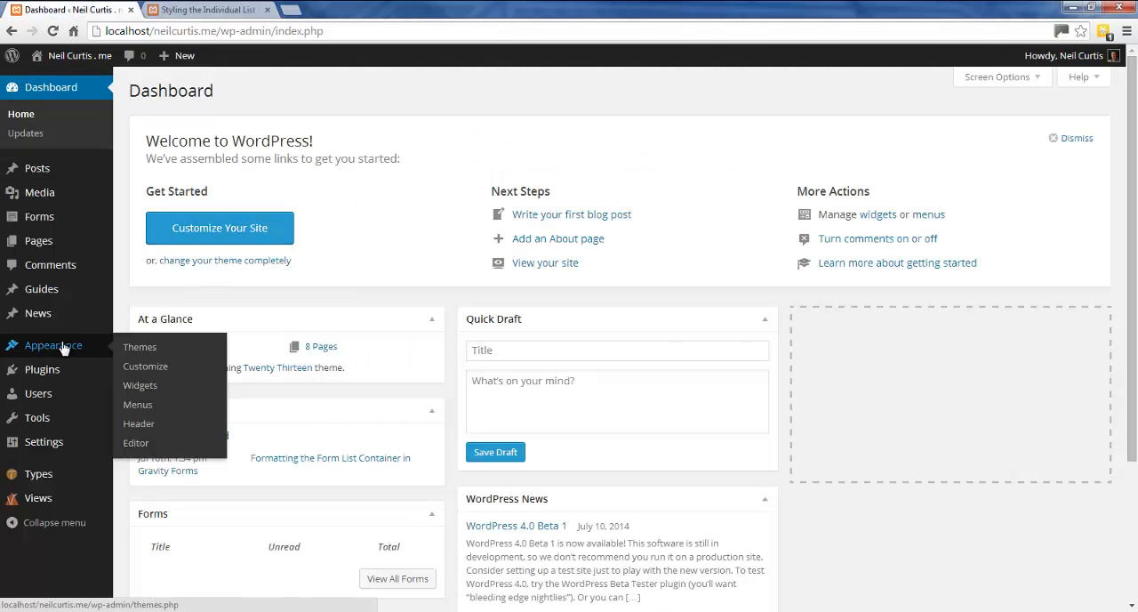
click(136, 442)
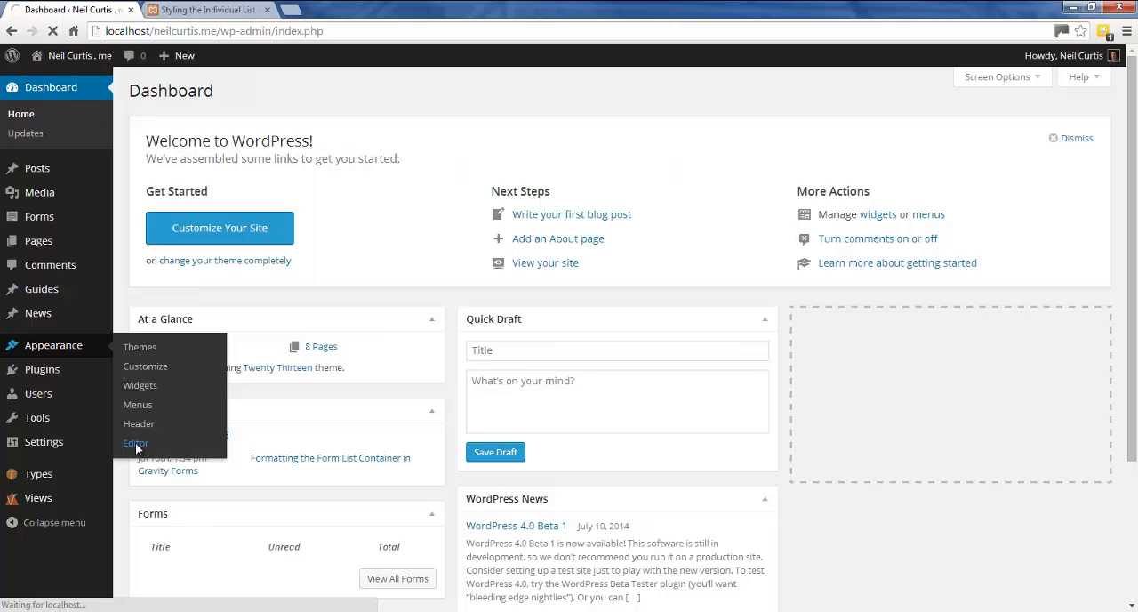
click(135, 443)
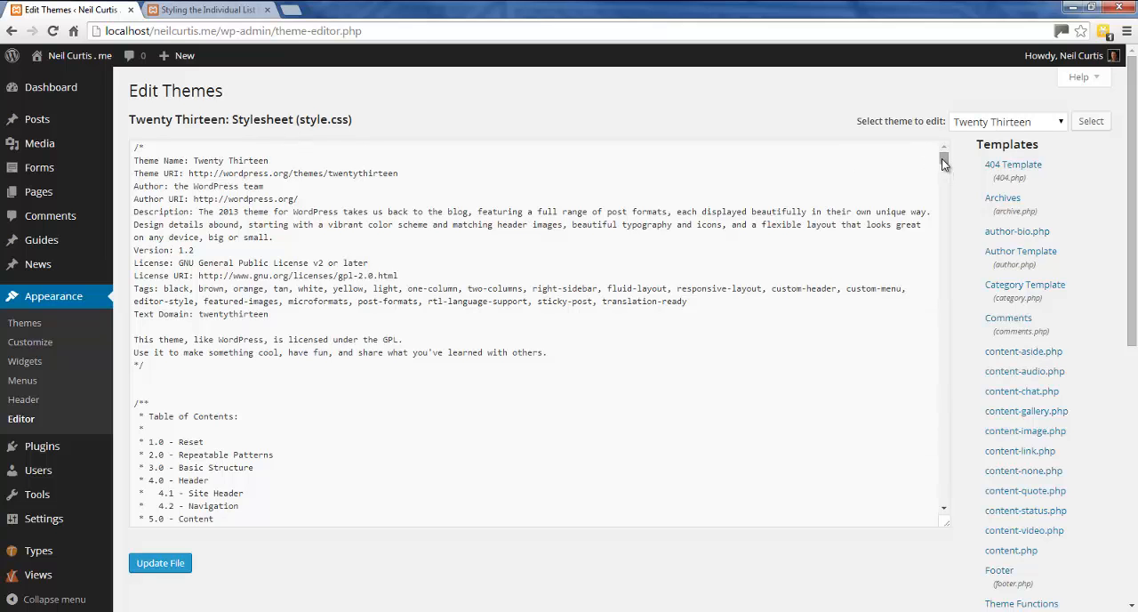
Step: Below the last rule in style.css, type the selector body #gform_wrapper_4
scroll(down, 3)
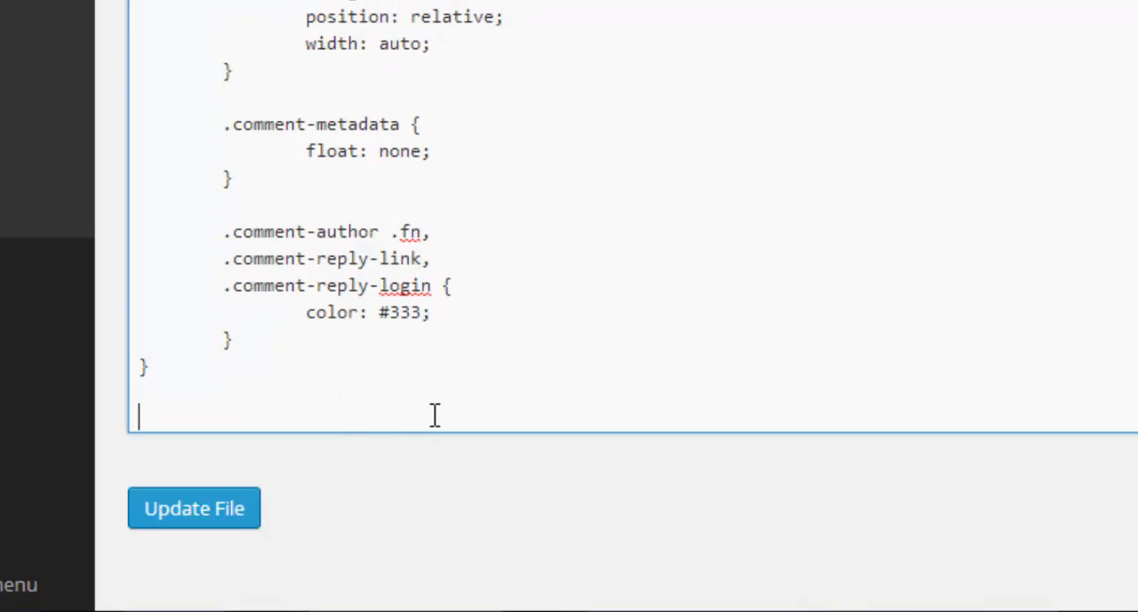
text(body #)
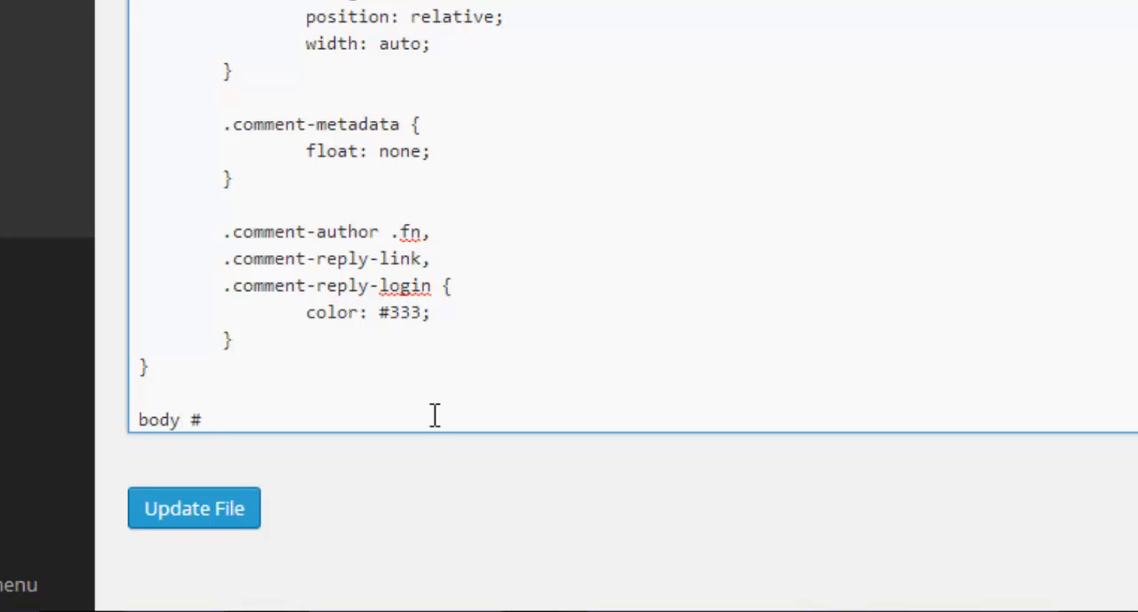
text(gfor)
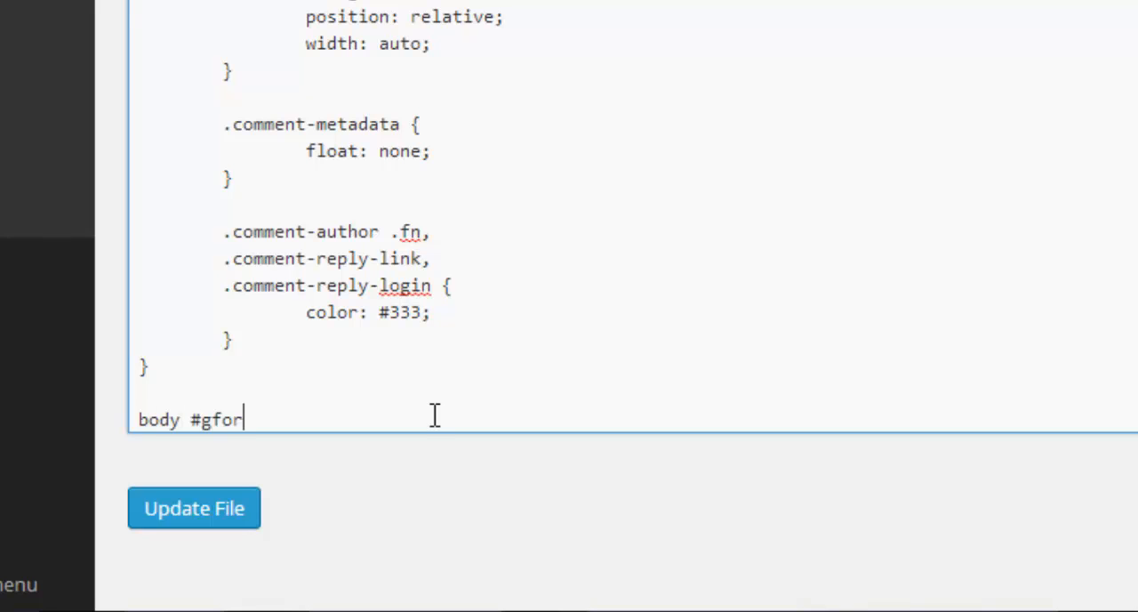
text(m_)
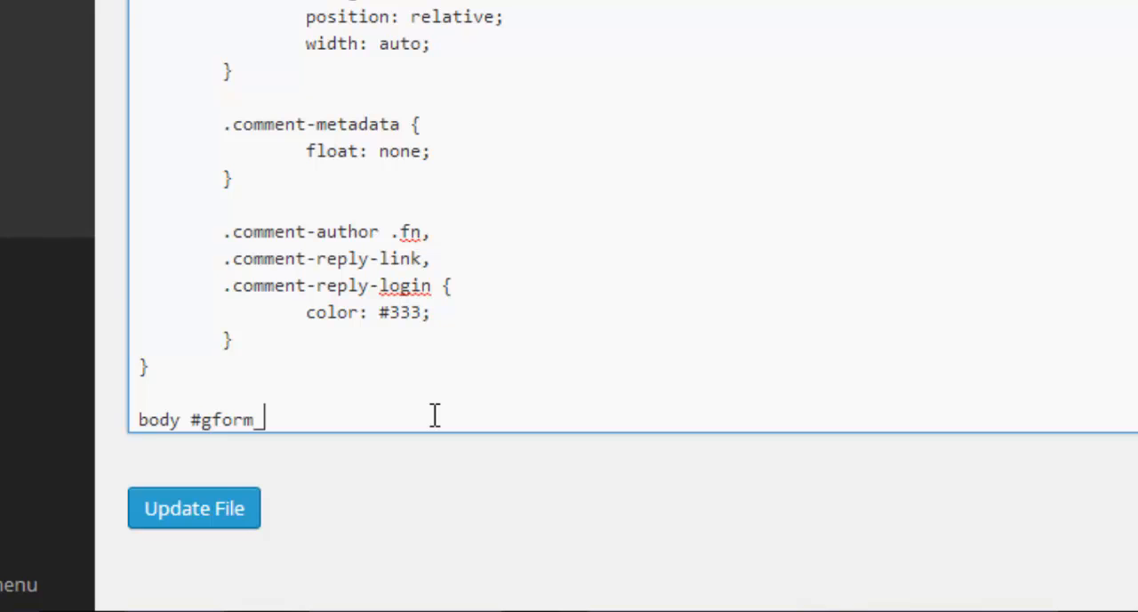
text(wrapper_)
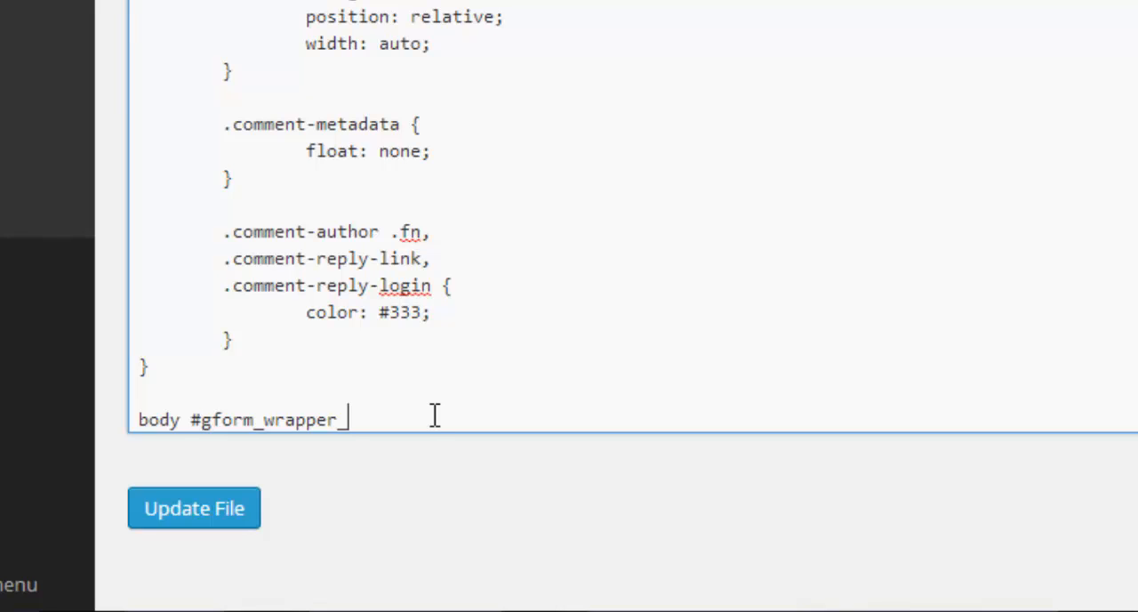
text(4)
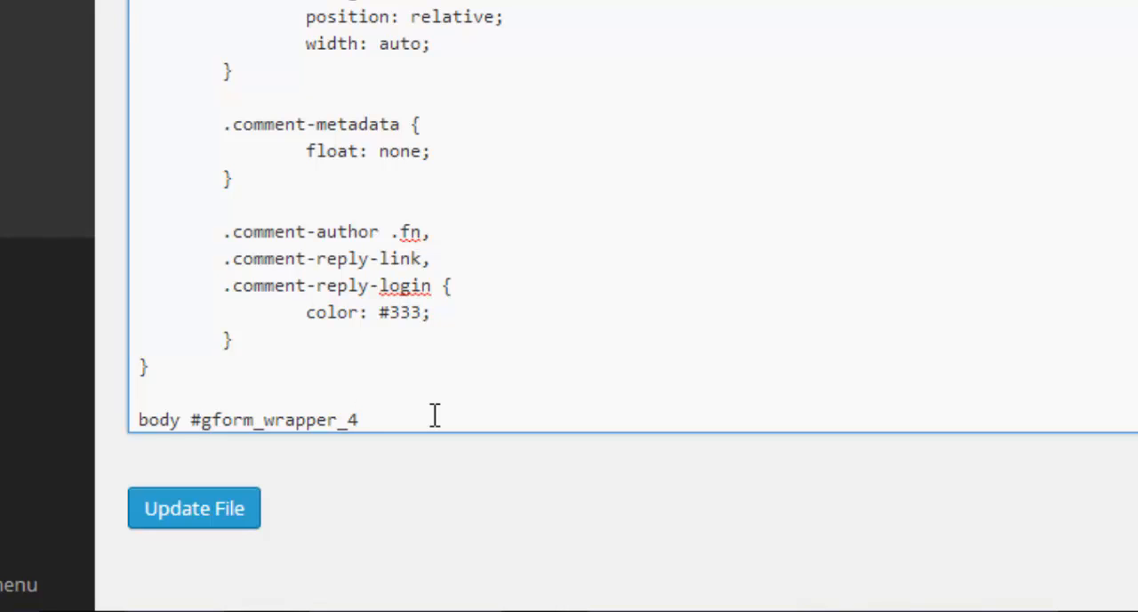
Step: Edit the new selector line so it reads 'body gform_wrapper'
click(359, 419)
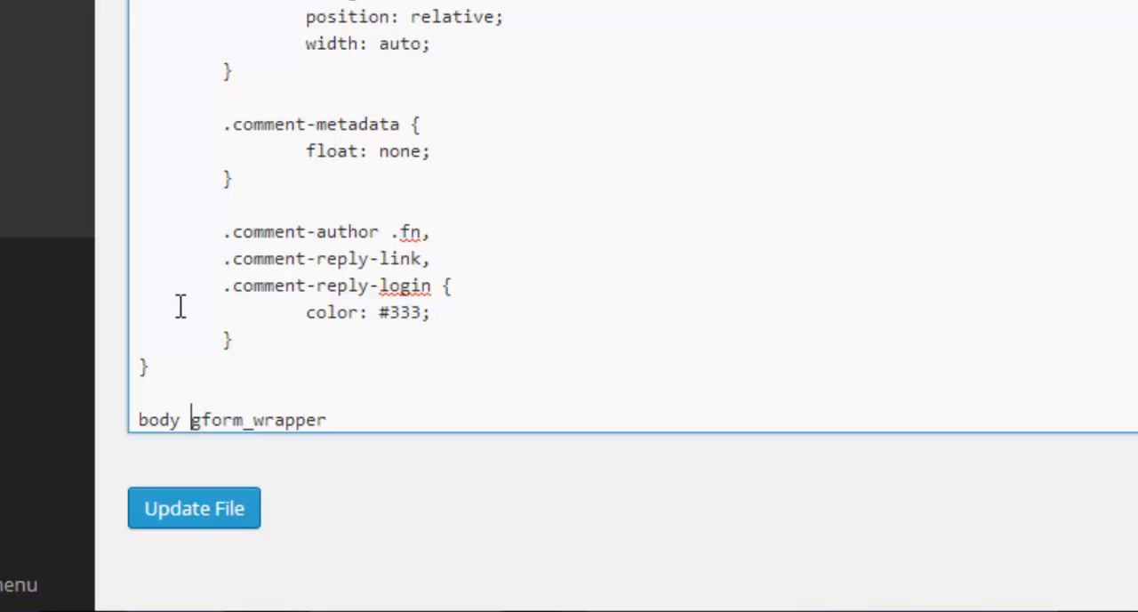
Step: Make the selector 'body #gform_wrapper_4 .gform_body .gform_fields .gfield' and open its braces
text(#)
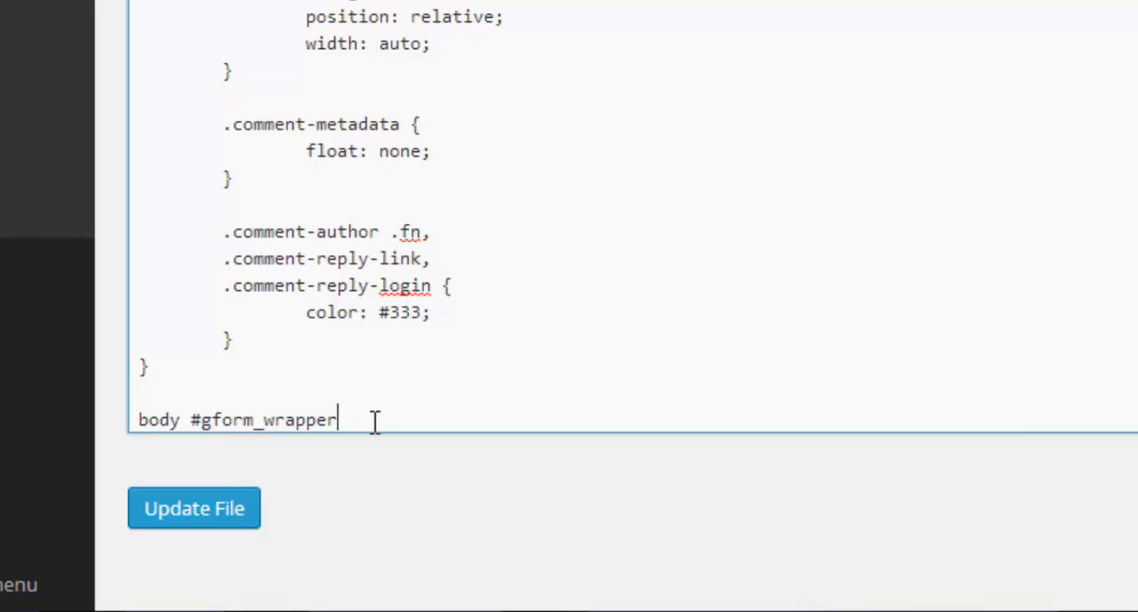
text(_4)
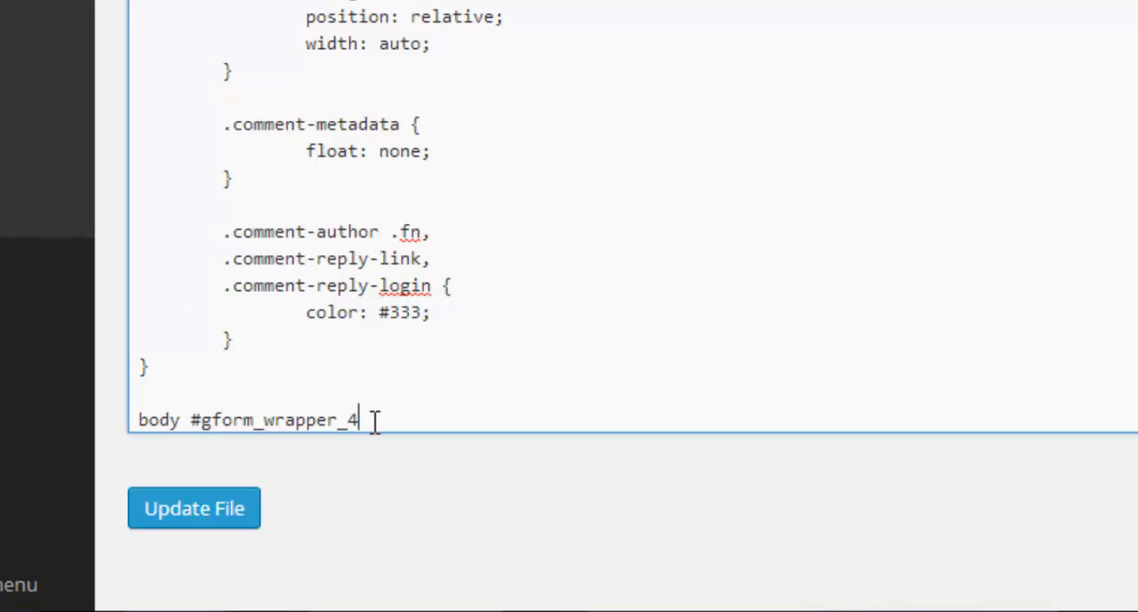
text({)
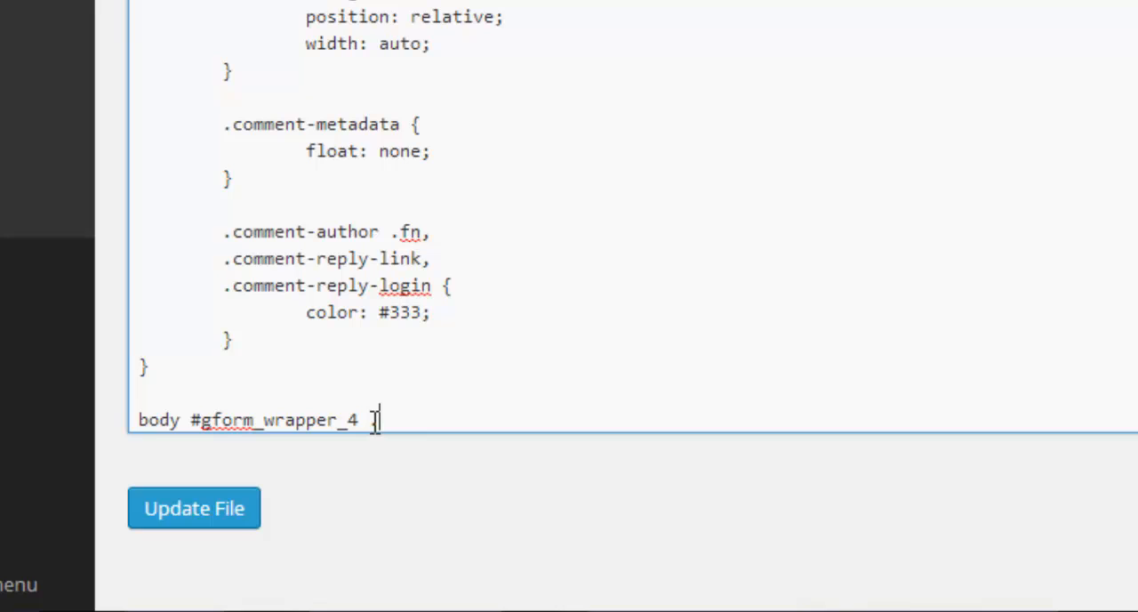
text(g)
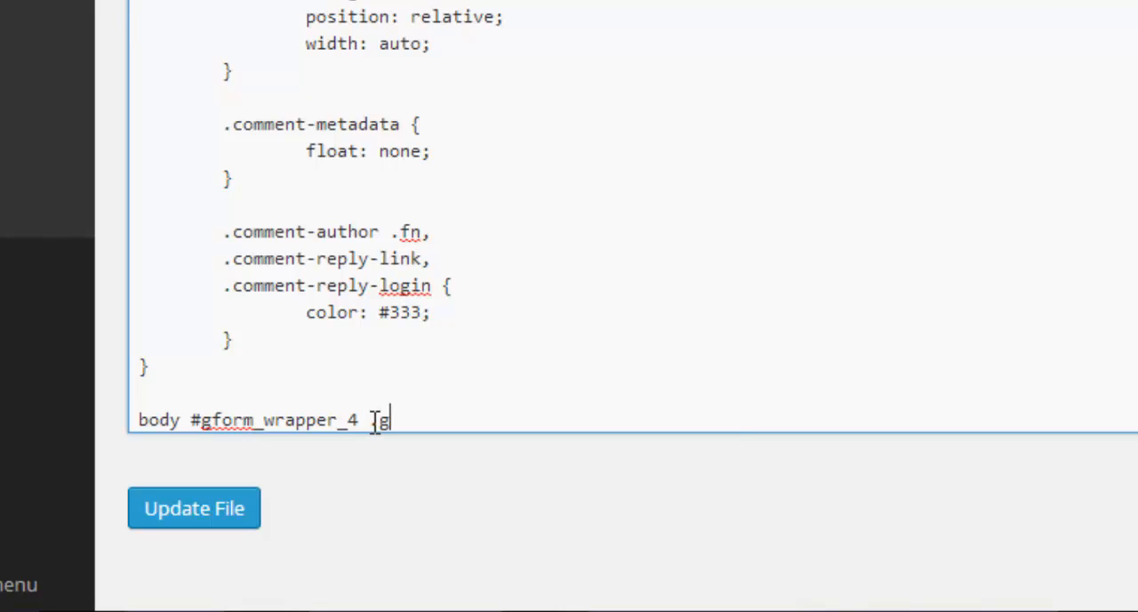
text(form_body)
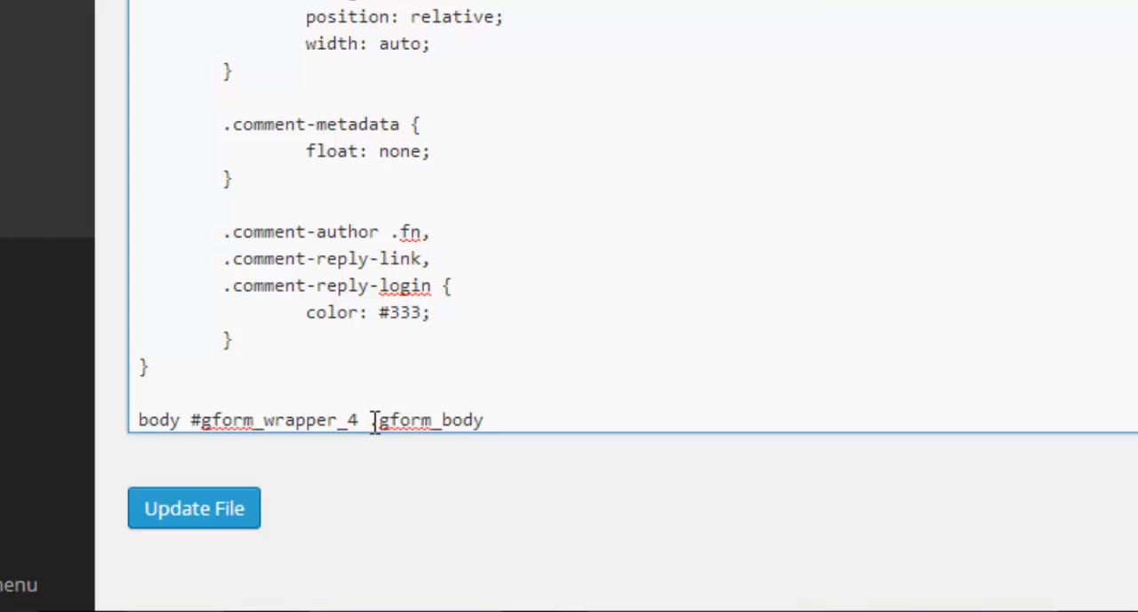
text(.gf)
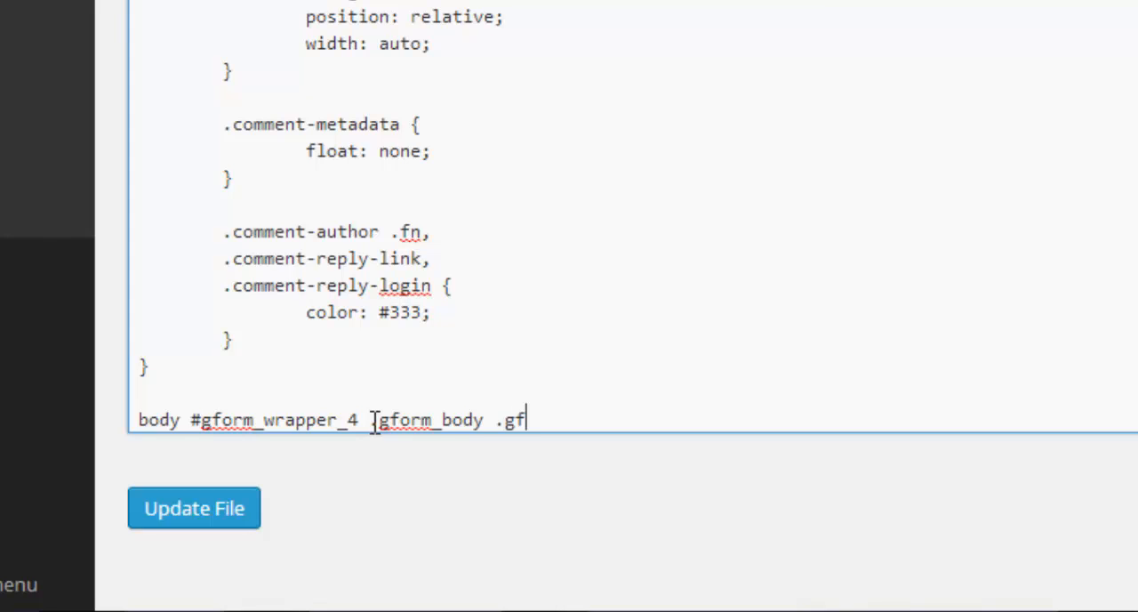
text(orm_f)
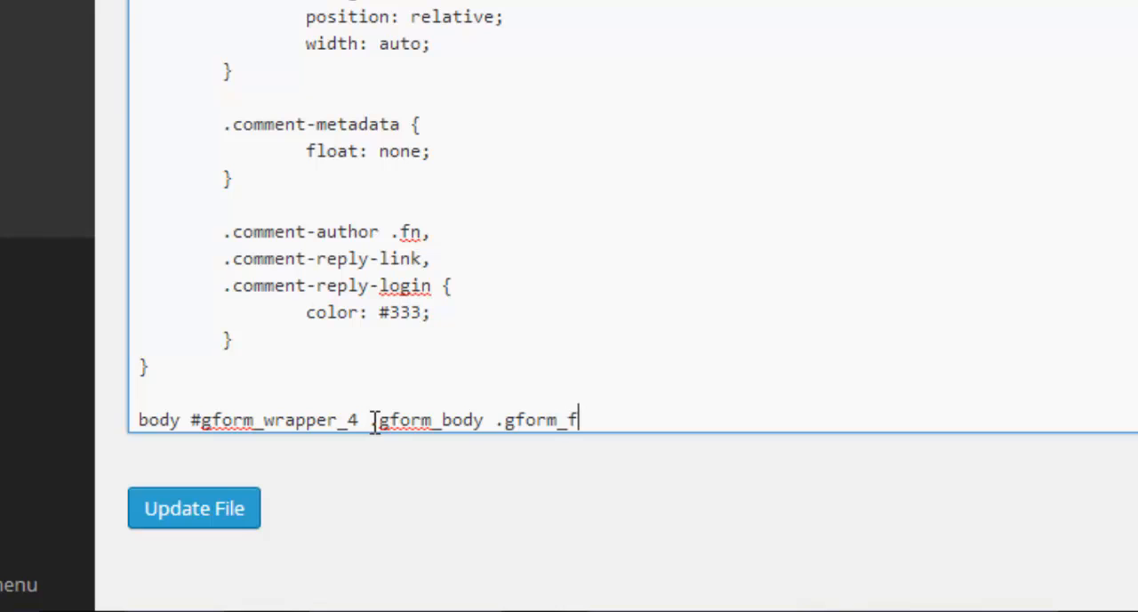
text(ields)
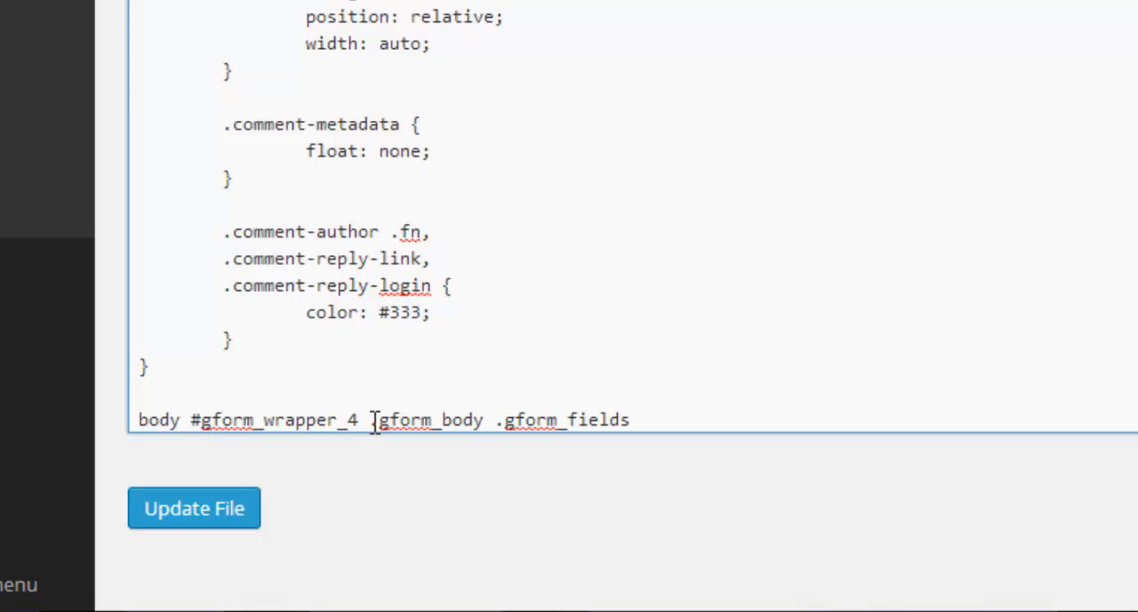
text(.)
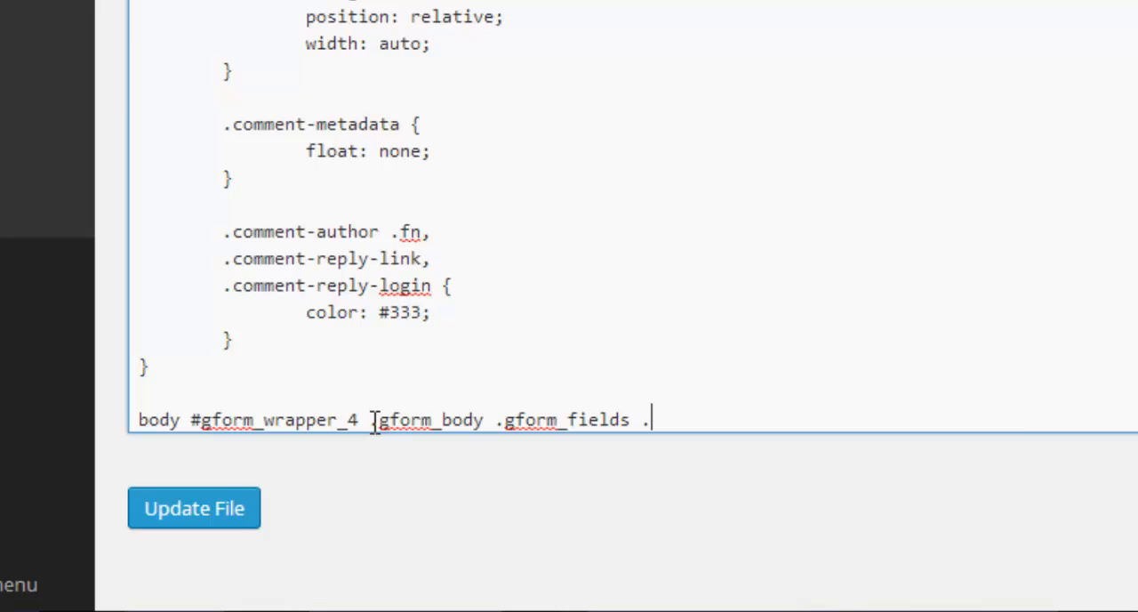
text(gf)
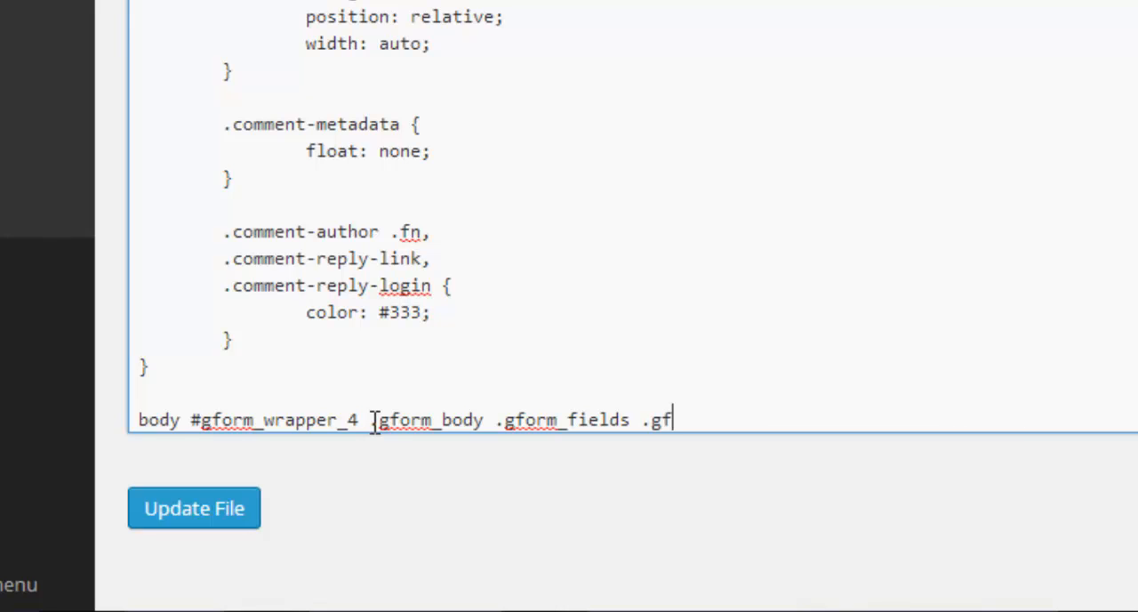
text(ield)
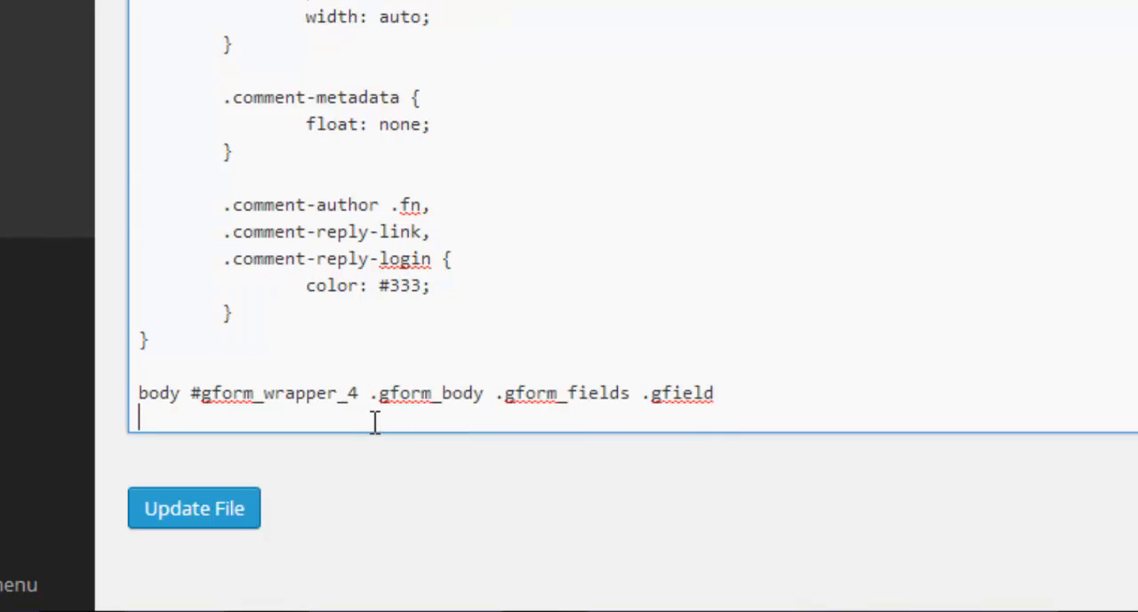
text({)
text(})
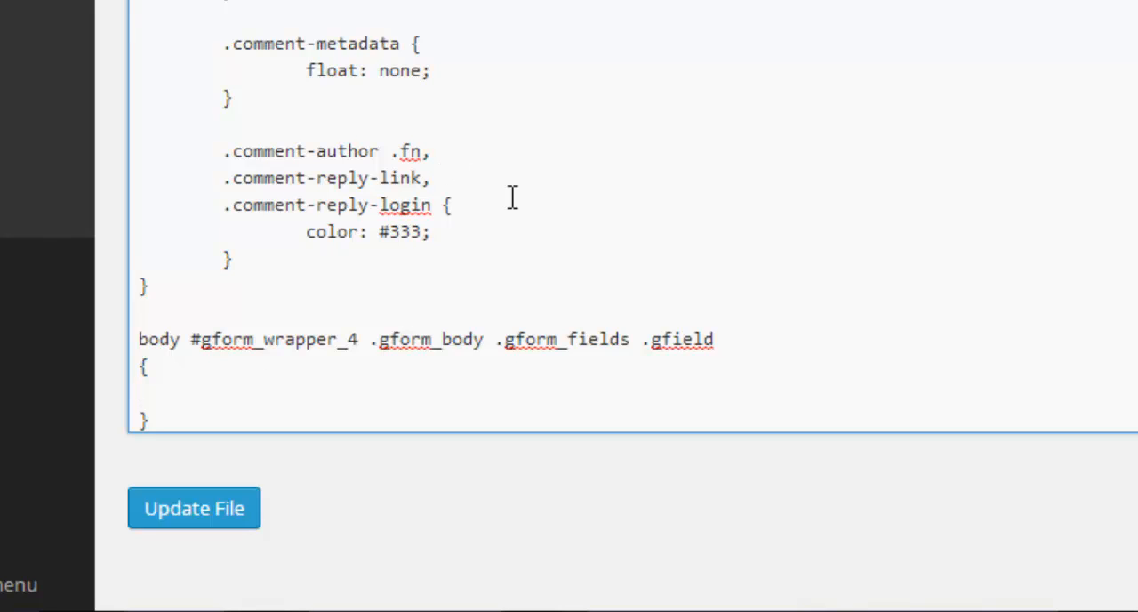
Step: Add 'border: 3px solid blue;' to the rule and save style.css
text(bo)
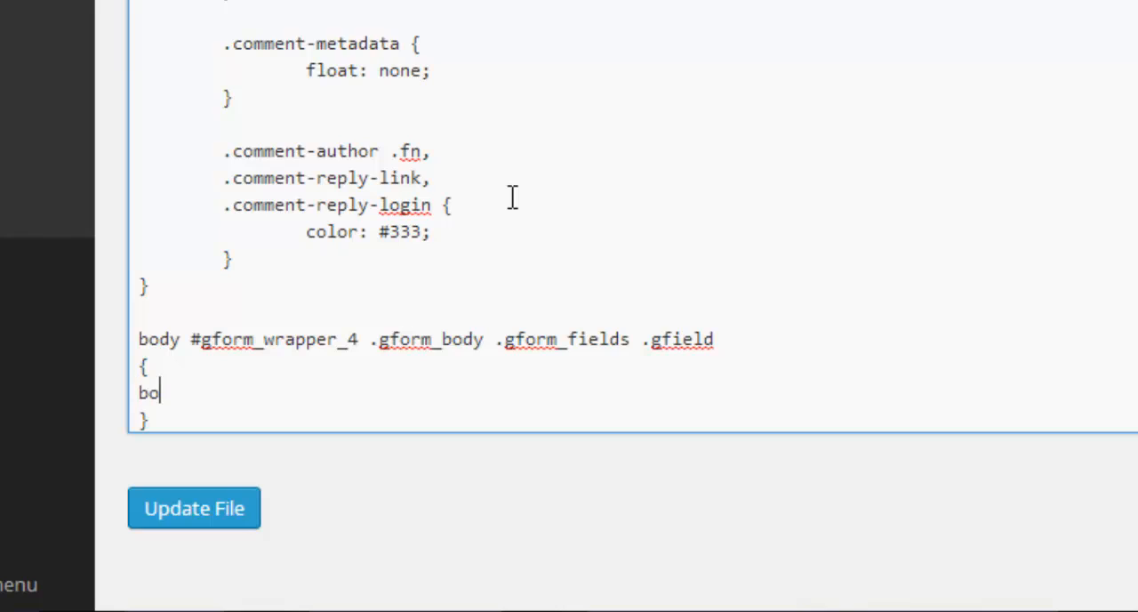
text(rder:)
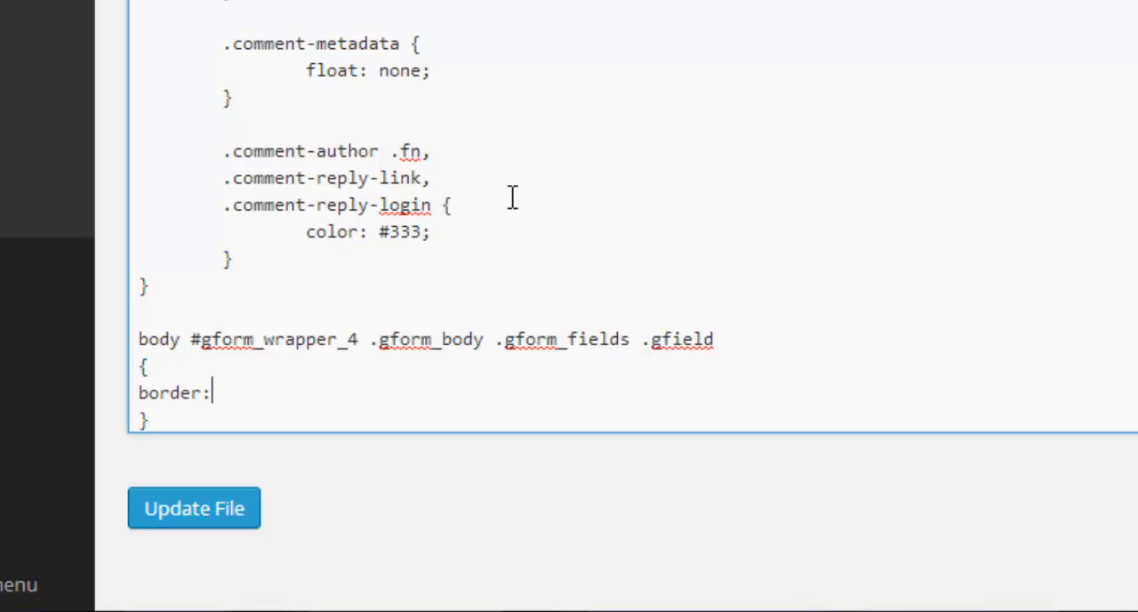
text(3)
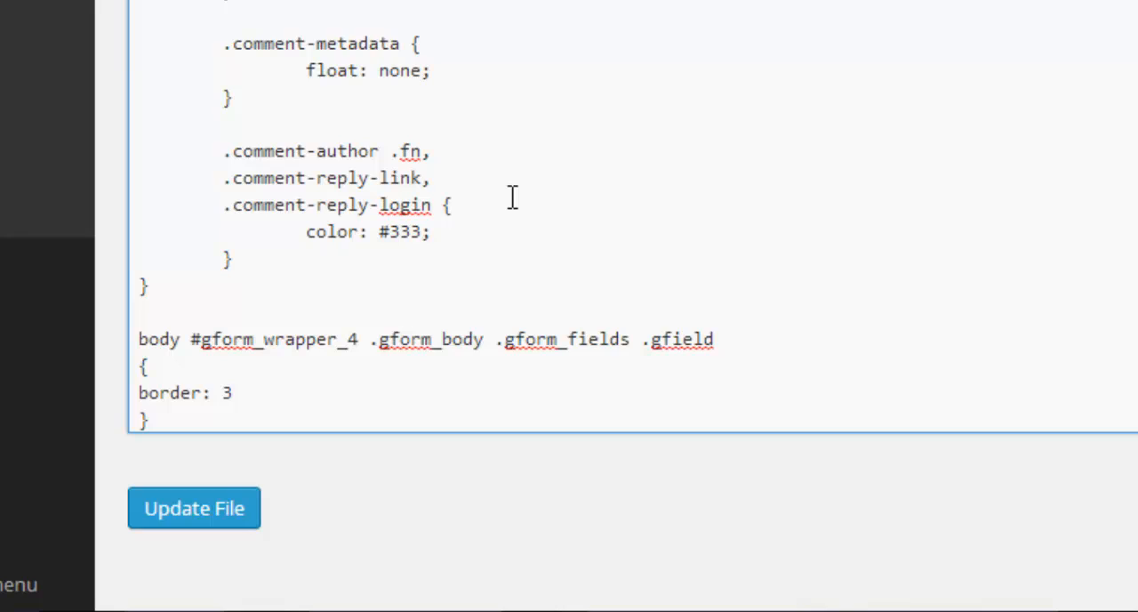
text(px s)
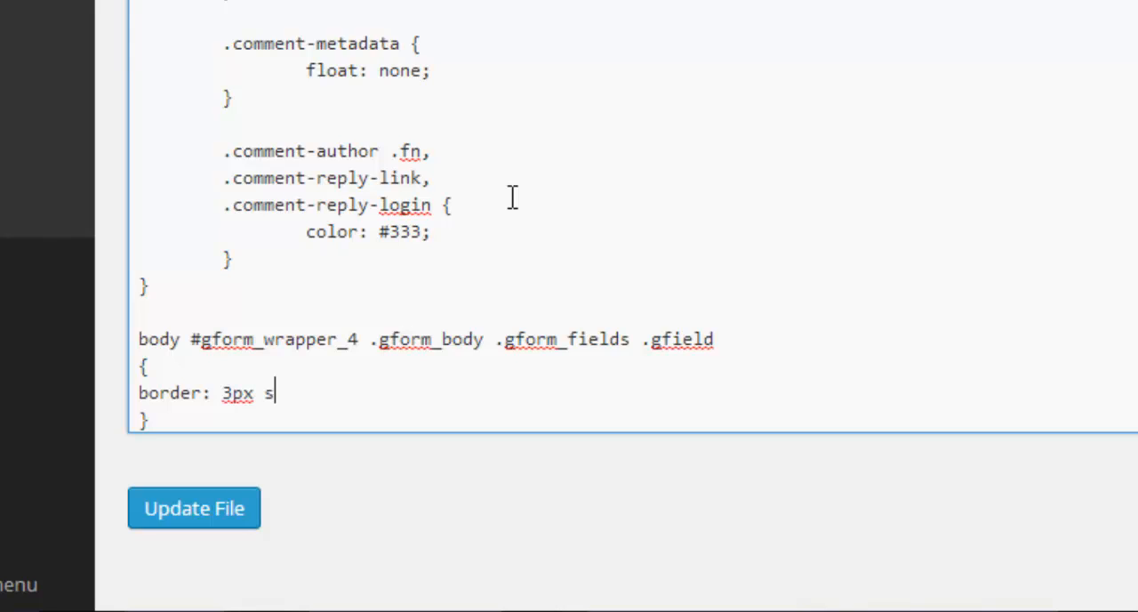
text(oild)
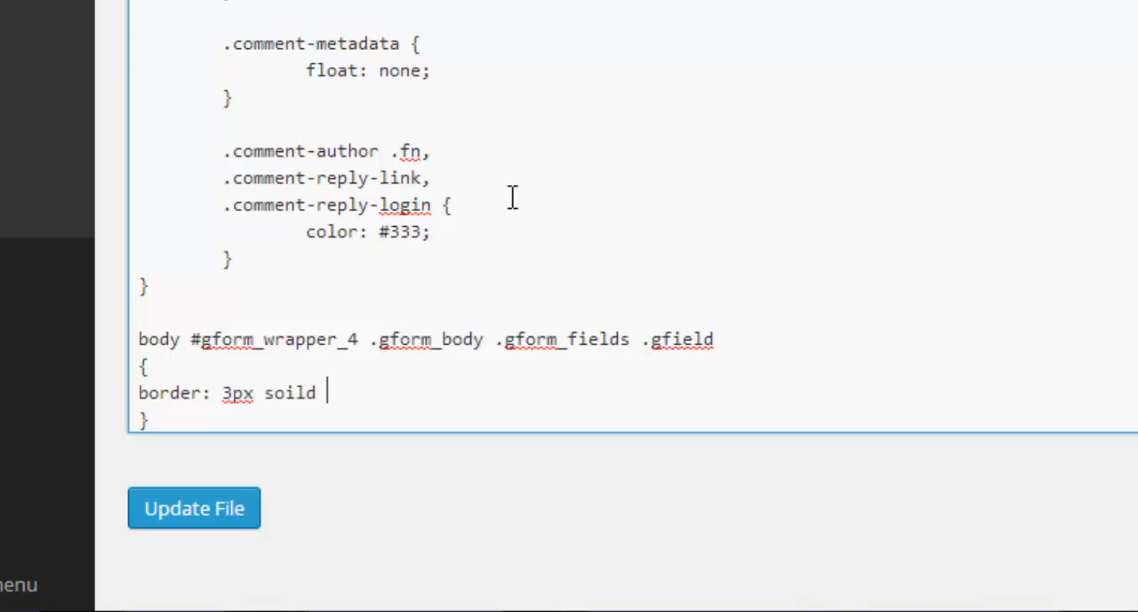
text(blue;)
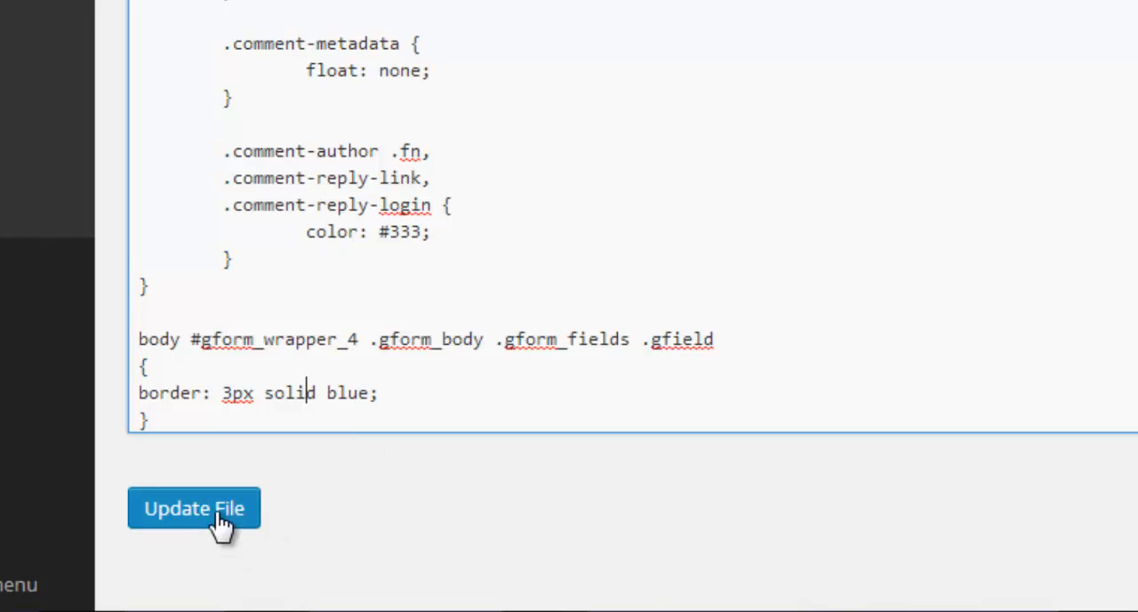
click(194, 508)
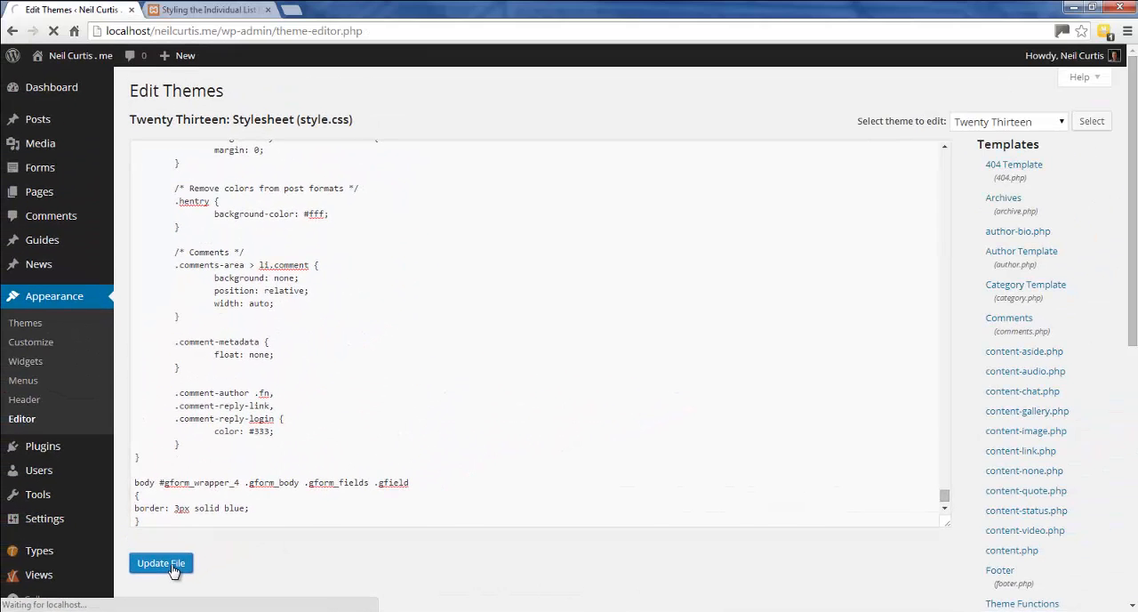
Step: Reload the live post to see blue borders around both form fields, then return to the editor
click(161, 563)
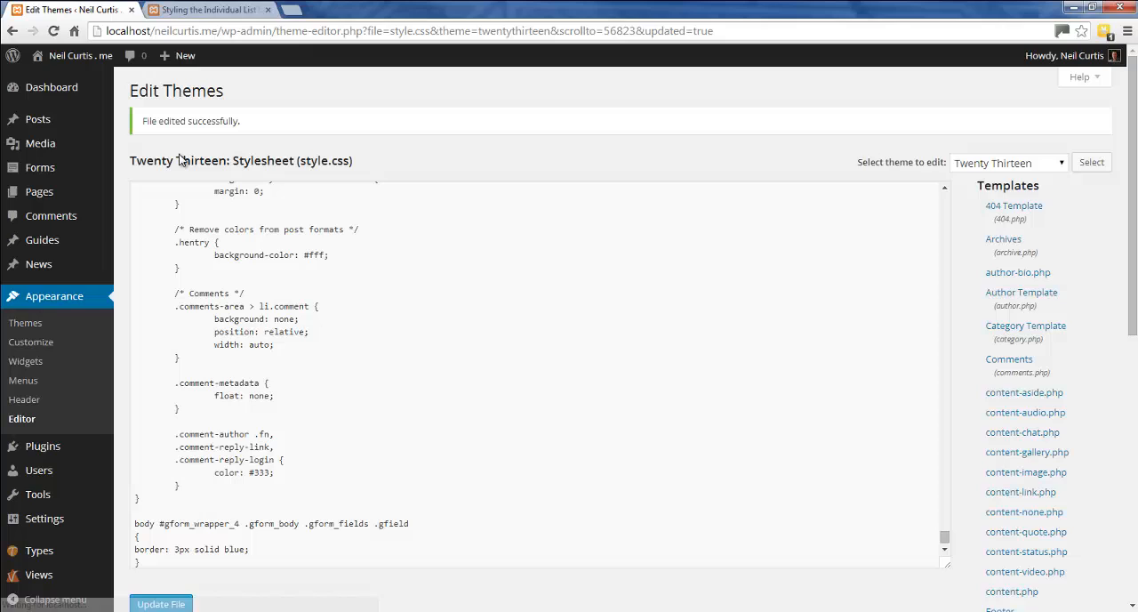
click(208, 10)
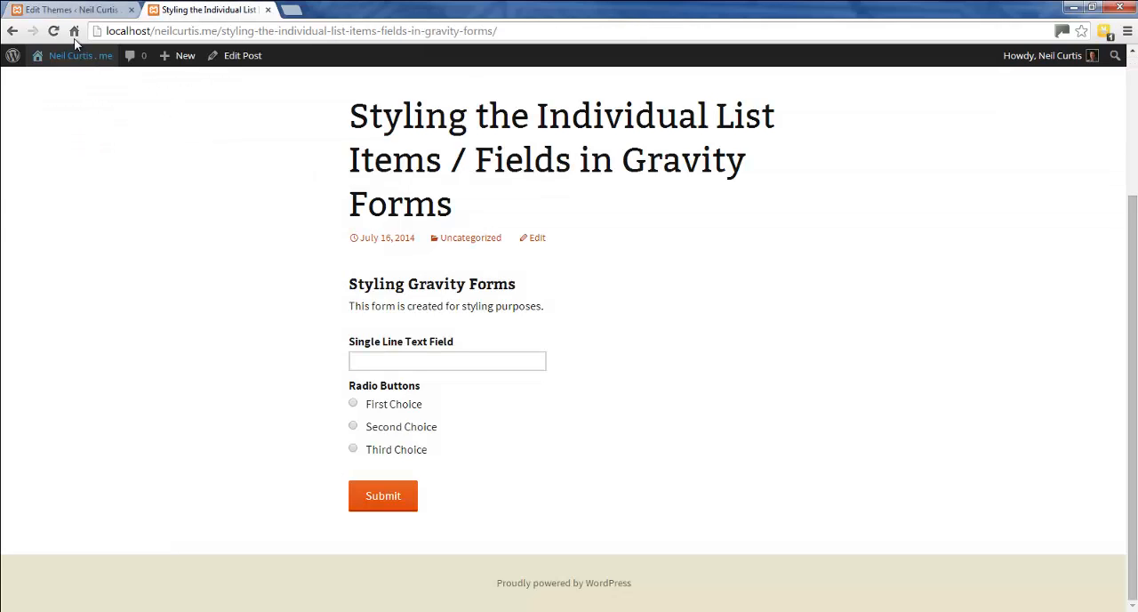
click(53, 30)
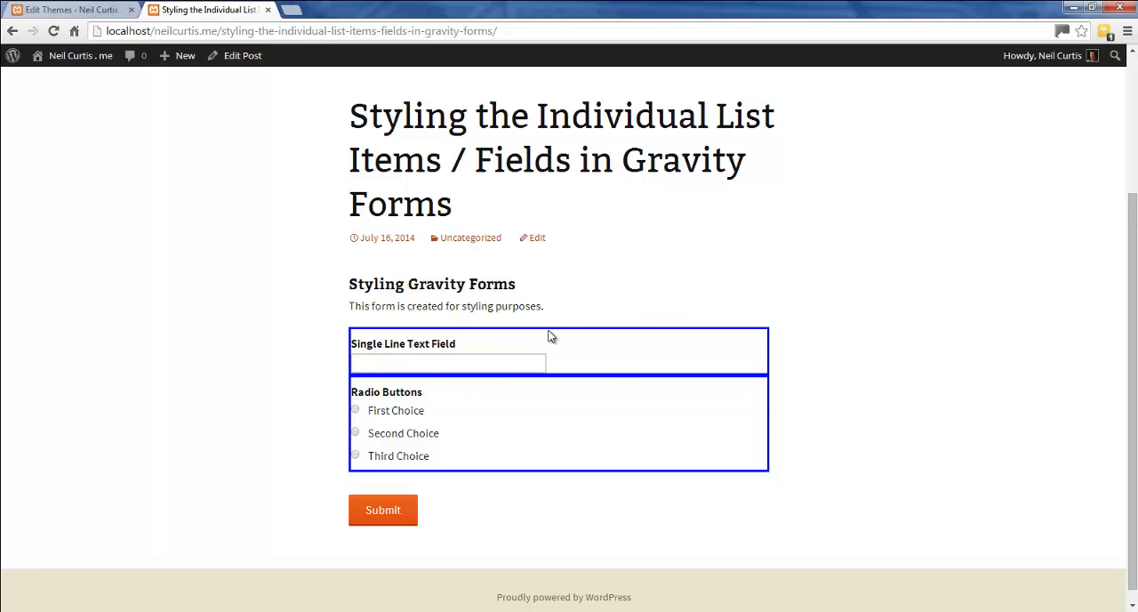
mouse_move(711, 391)
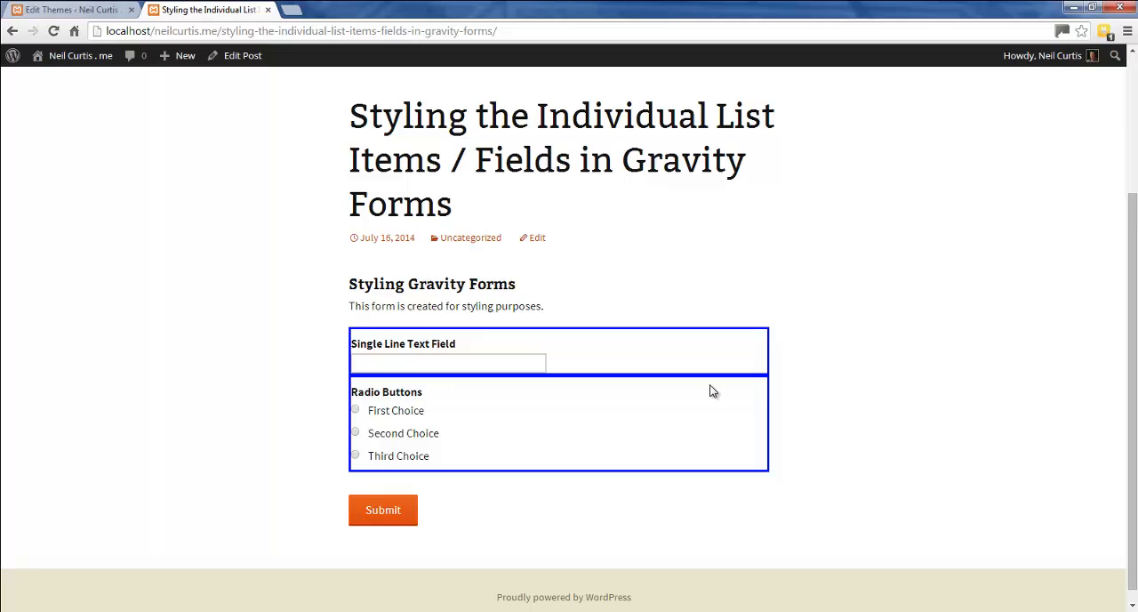
mouse_move(394, 391)
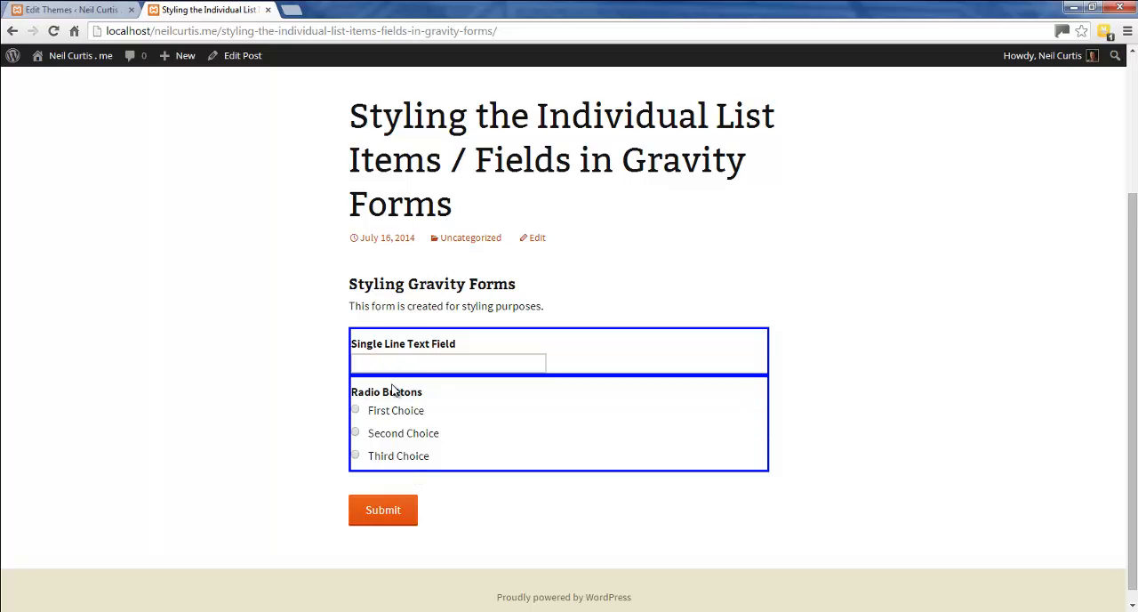
mouse_move(500, 414)
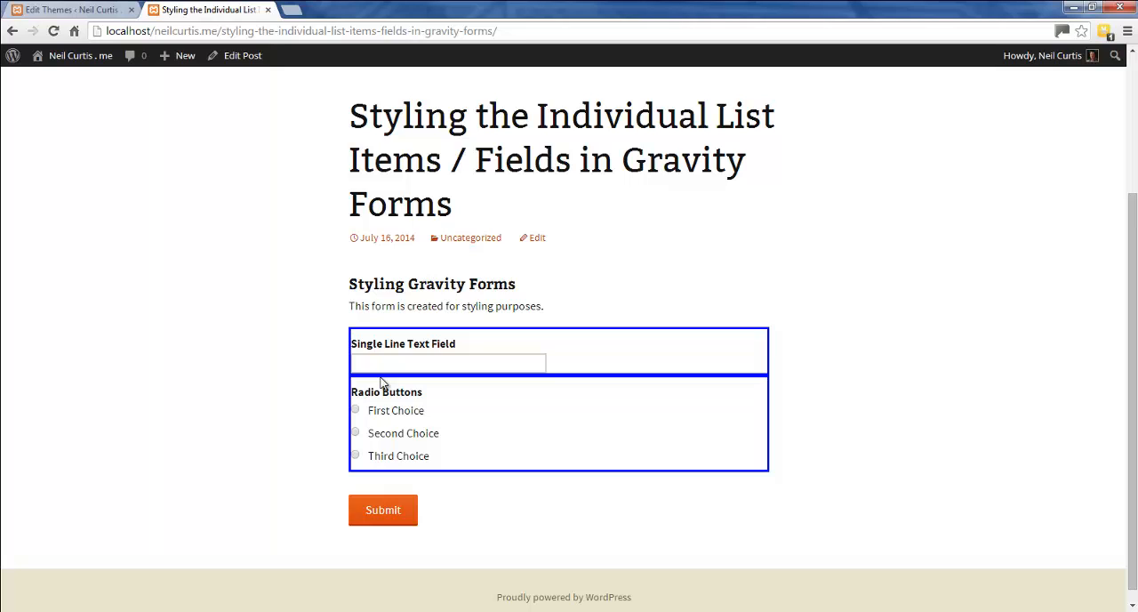
mouse_move(395, 397)
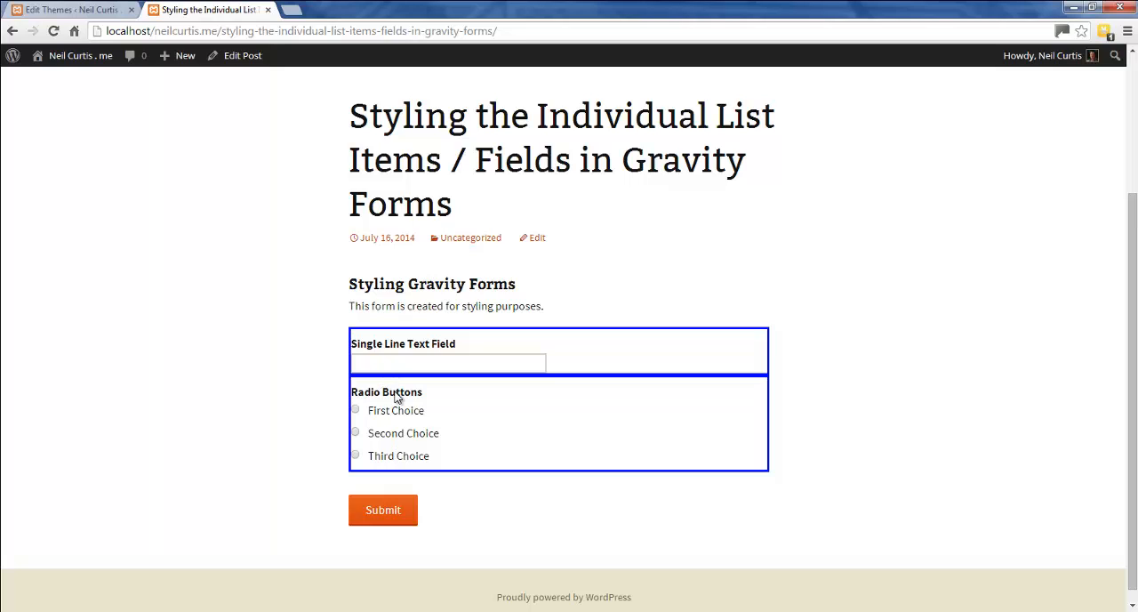
mouse_move(96, 10)
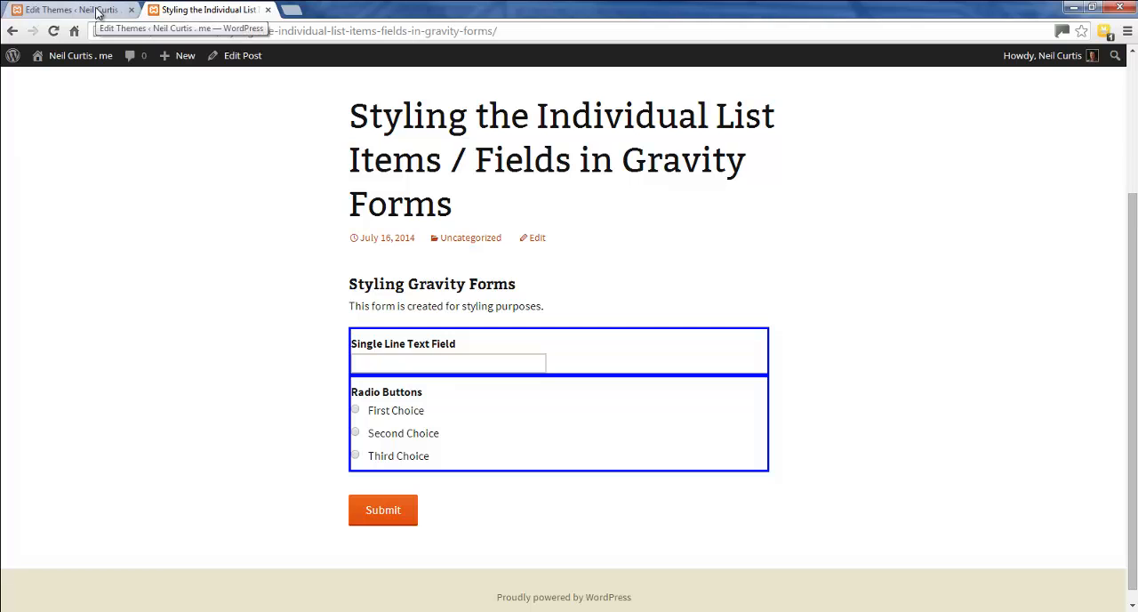
click(67, 10)
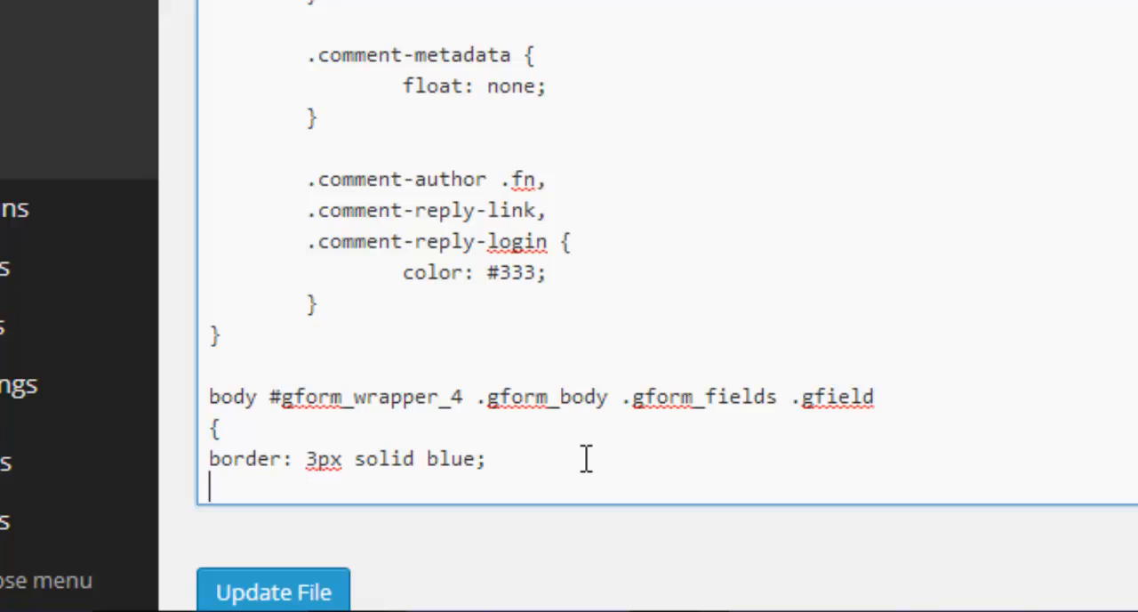
Step: Add 'margin-top: 10px;' to the .gfield rule and reload the live post
text(margin)
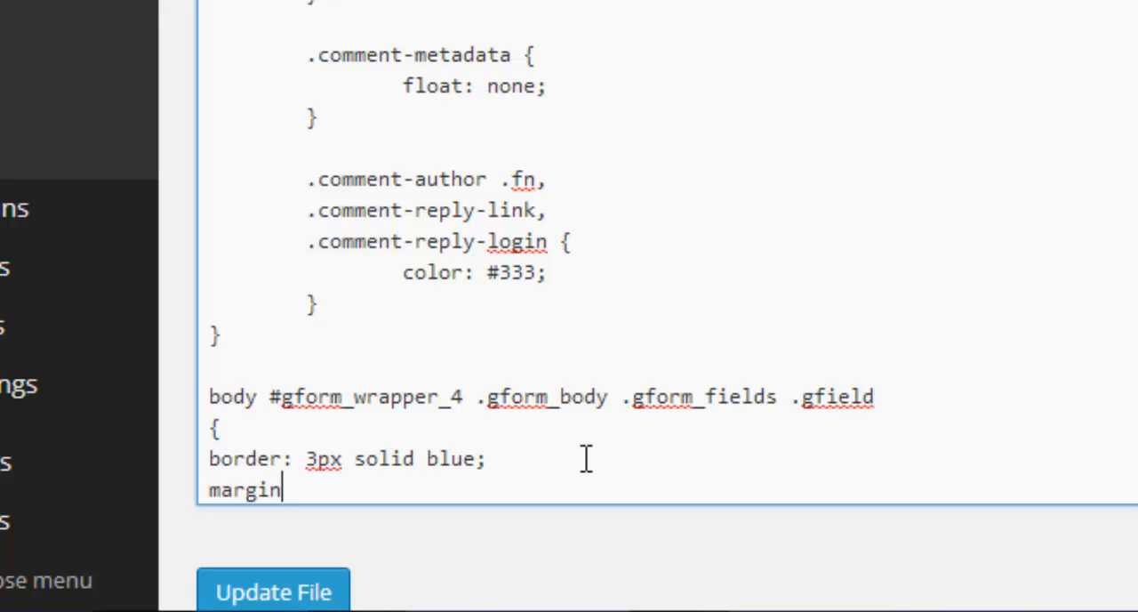
text(-top:)
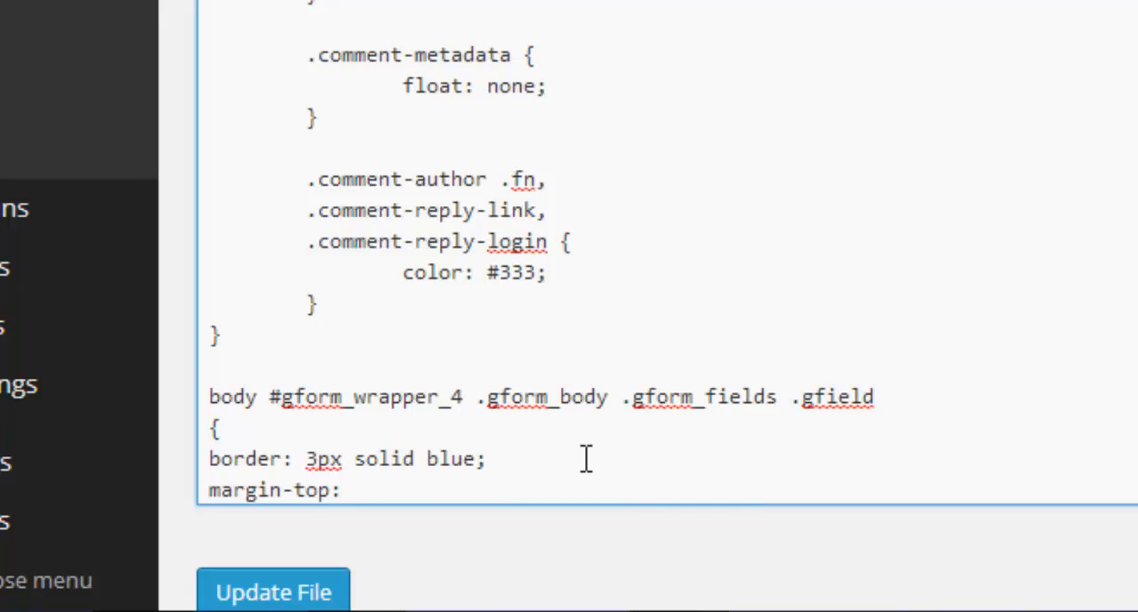
text(10px)
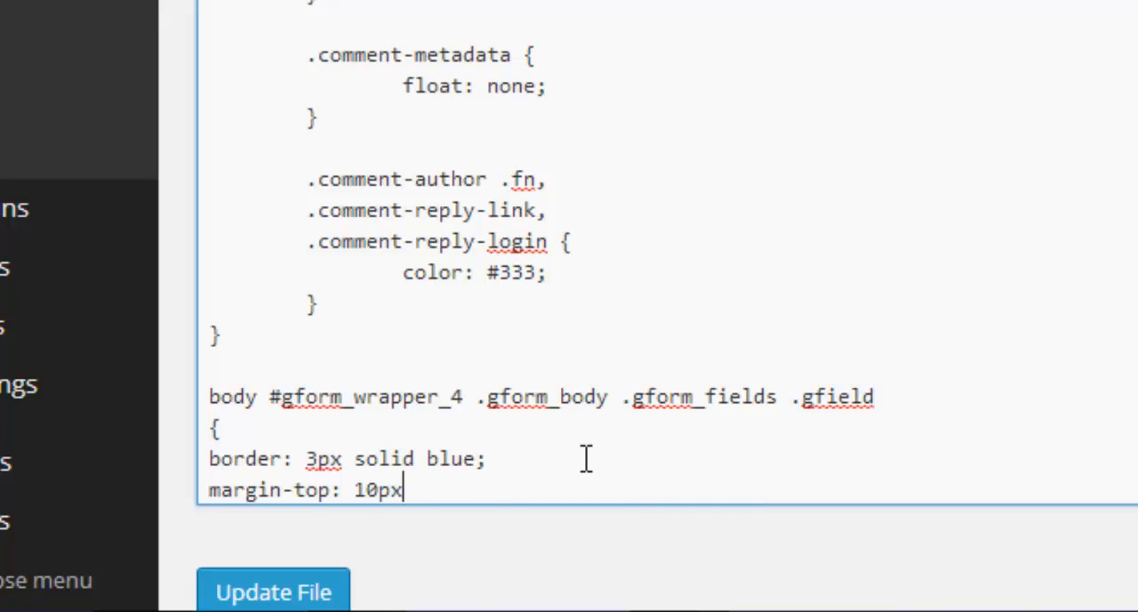
text(;)
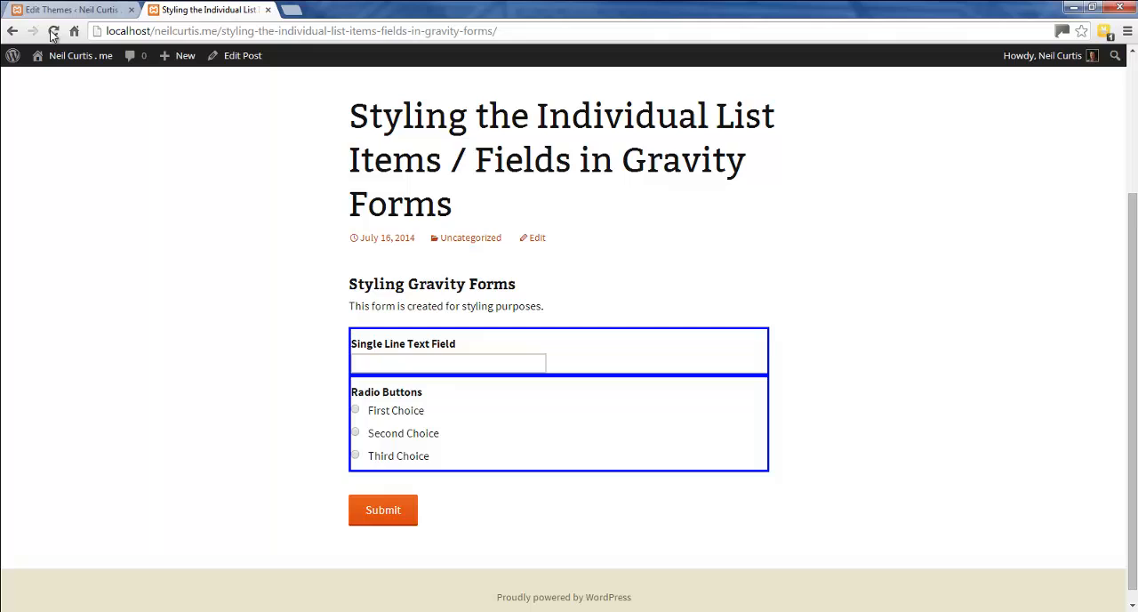
click(53, 31)
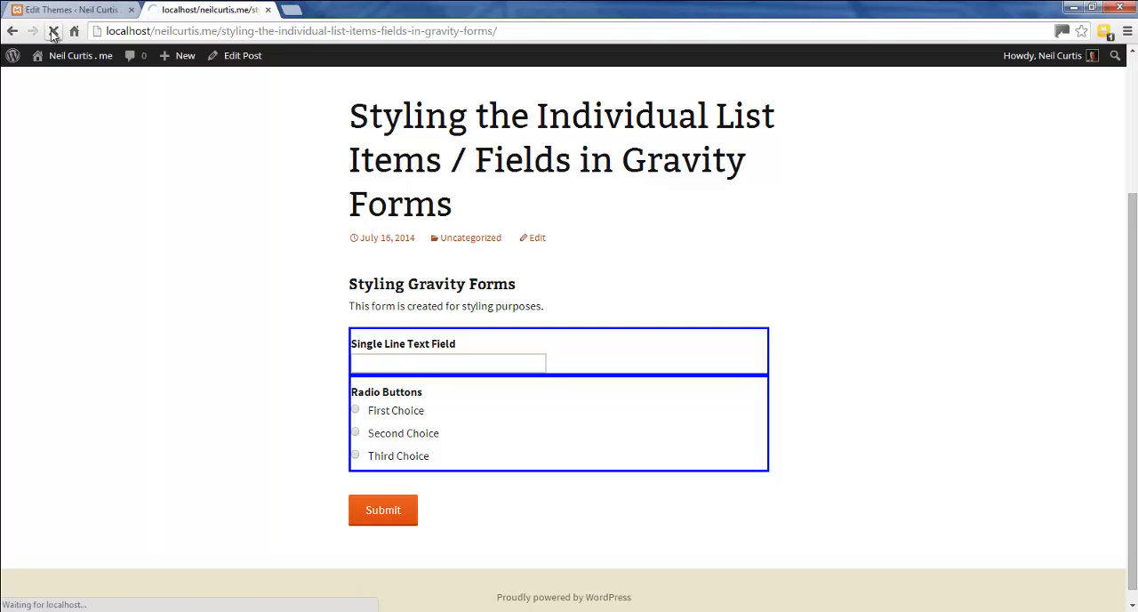